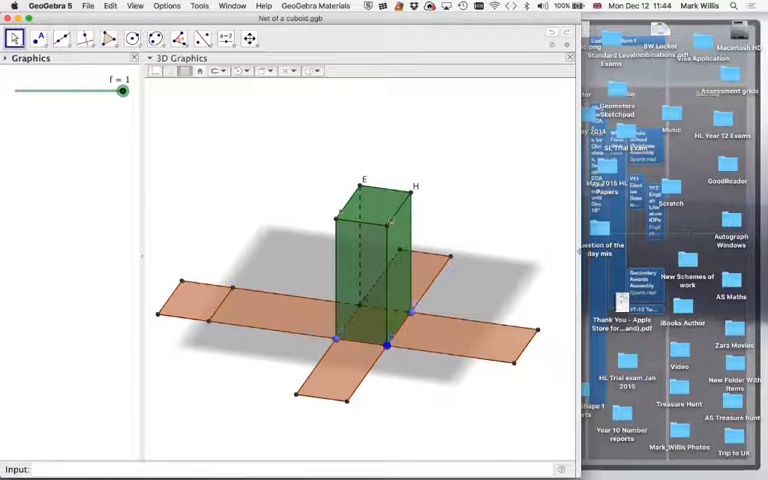
# - Share the cuboid net construction to geogebra.org using File > Share
pyautogui.click(89, 5)
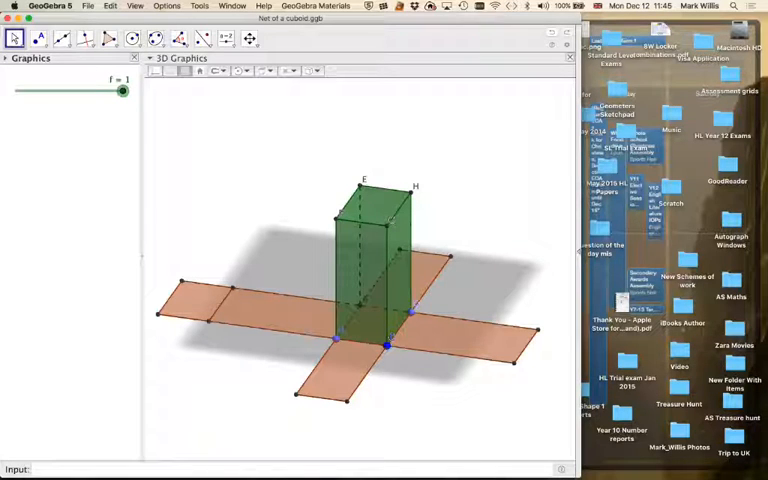
pyautogui.click(89, 6)
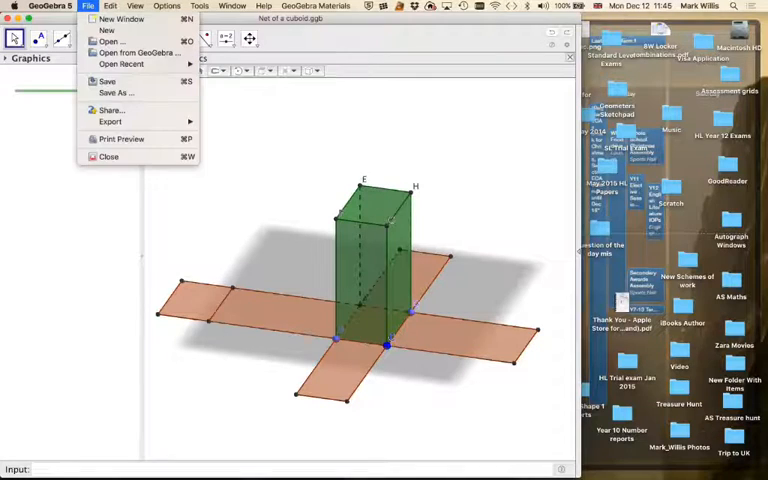
pyautogui.moveTo(110, 110)
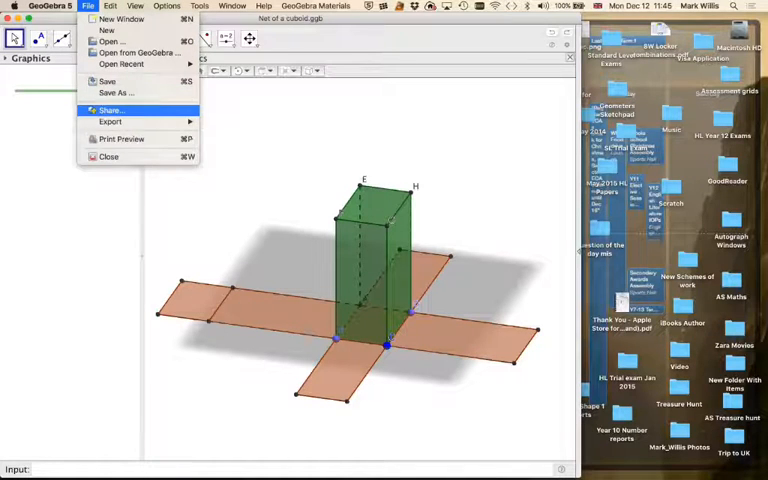
pyautogui.click(110, 110)
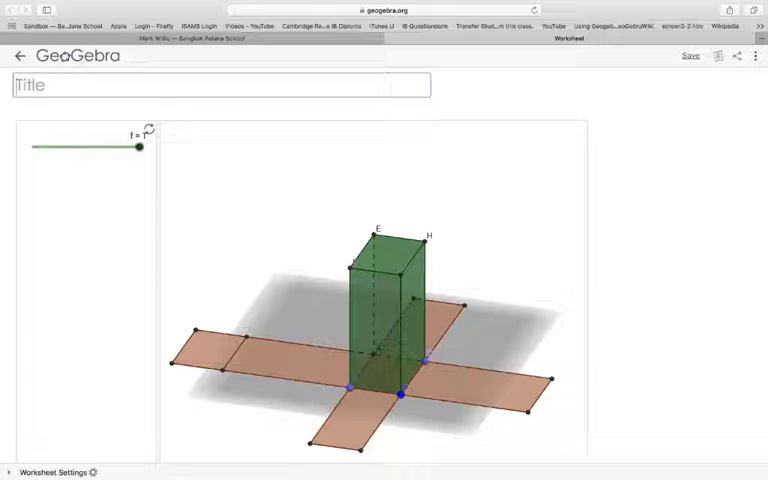
# - Title the uploaded worksheet 'The net of a cuboid'
pyautogui.write('The net of')
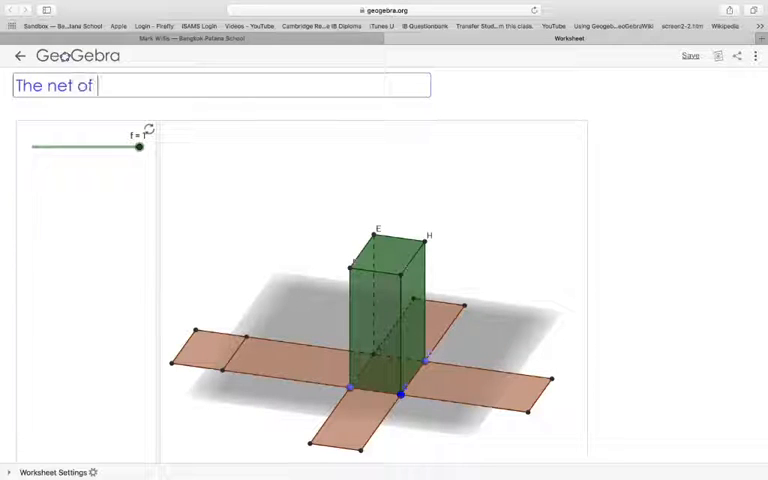
pyautogui.write('a cubo')
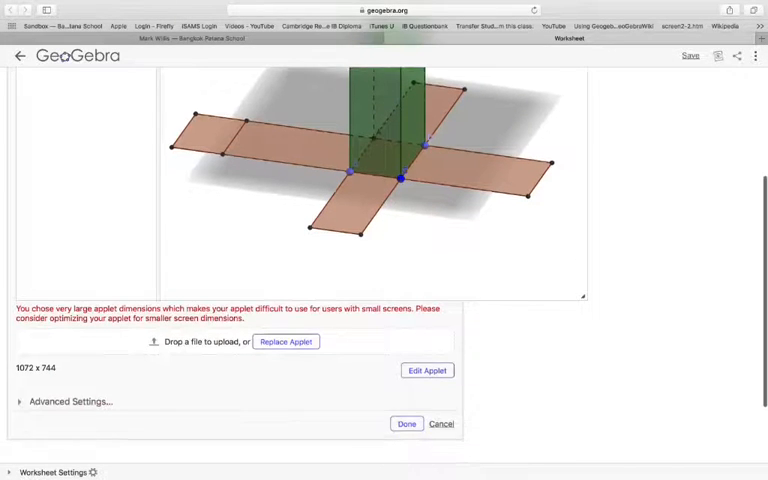
# - Scroll through the applet's advanced settings and confirm them with Done
pyautogui.scroll(-3)
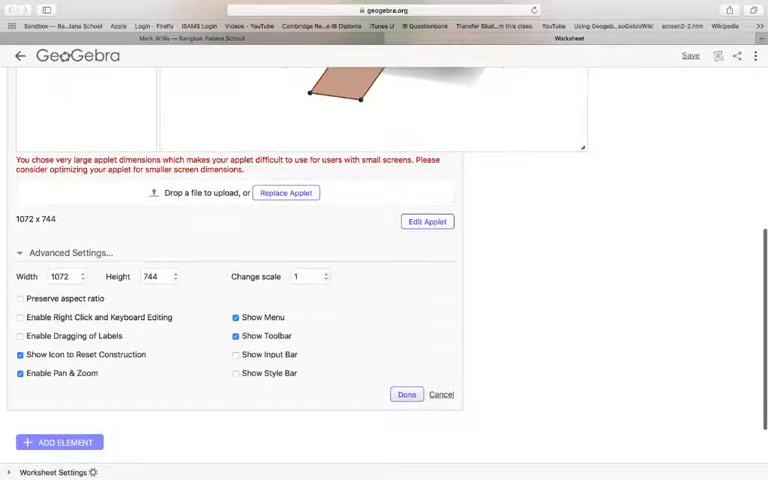
pyautogui.click(406, 394)
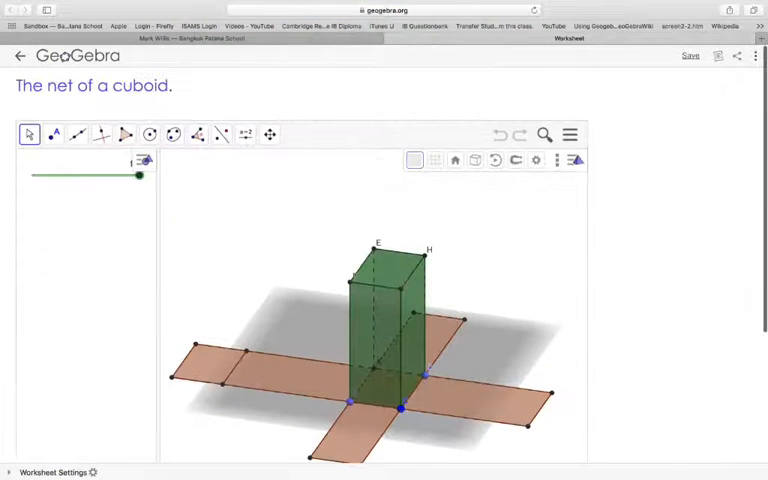
pyautogui.moveTo(168, 145)
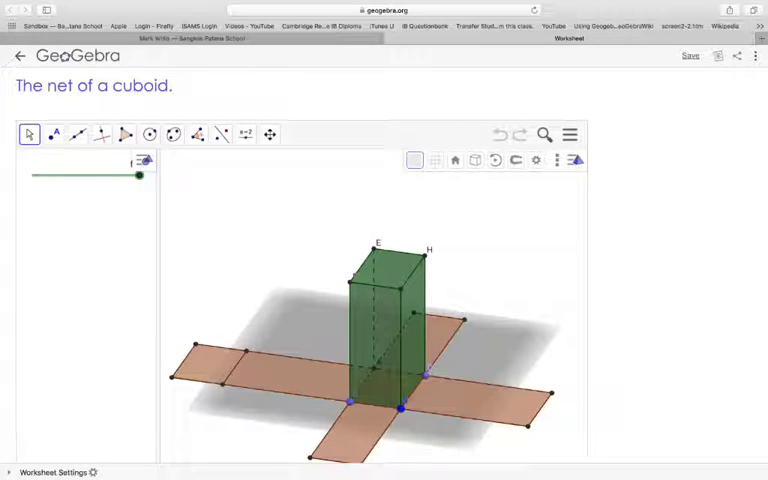
# - Save the 'The net of a cuboid' worksheet
pyautogui.click(687, 55)
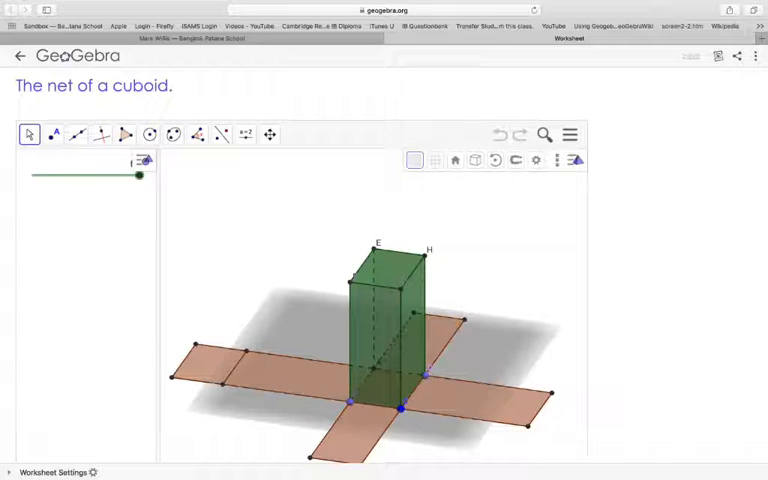
pyautogui.moveTo(743, 58)
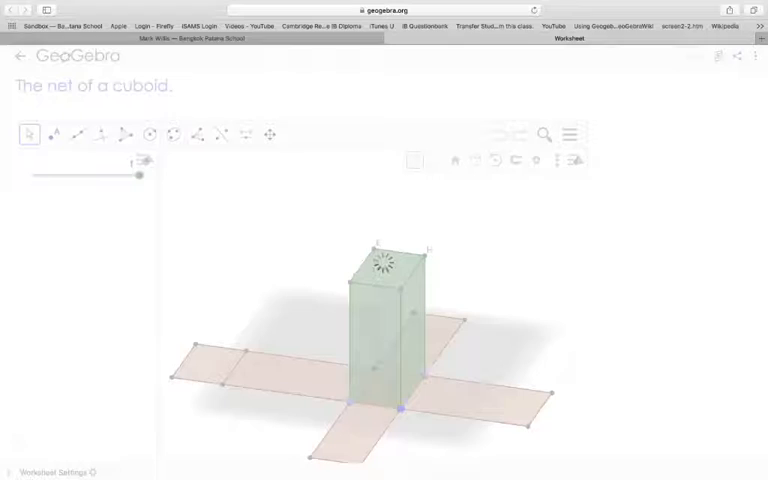
# - Bring up the worksheet's Share dialog on its Embed tab
pyautogui.click(735, 57)
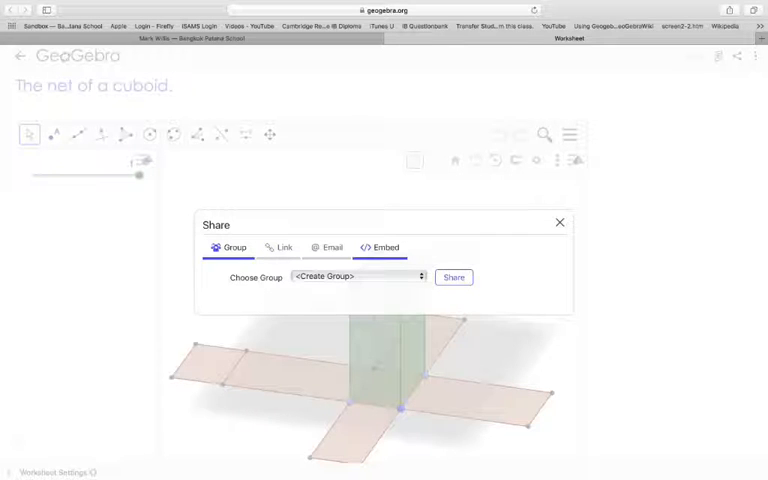
pyautogui.click(382, 247)
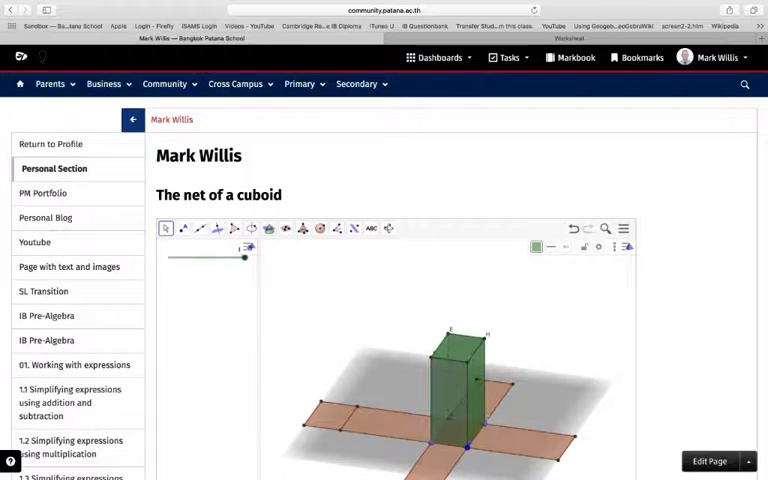
# - Open the account menu on the Firefly school community page
pyautogui.click(712, 57)
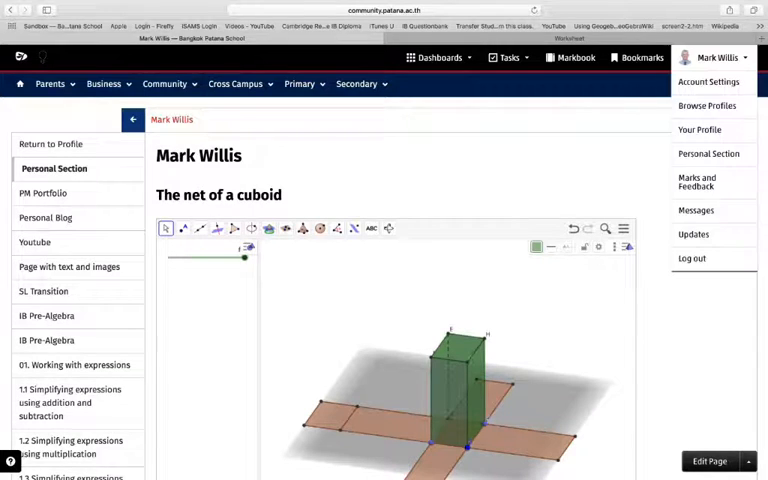
pyautogui.moveTo(701, 129)
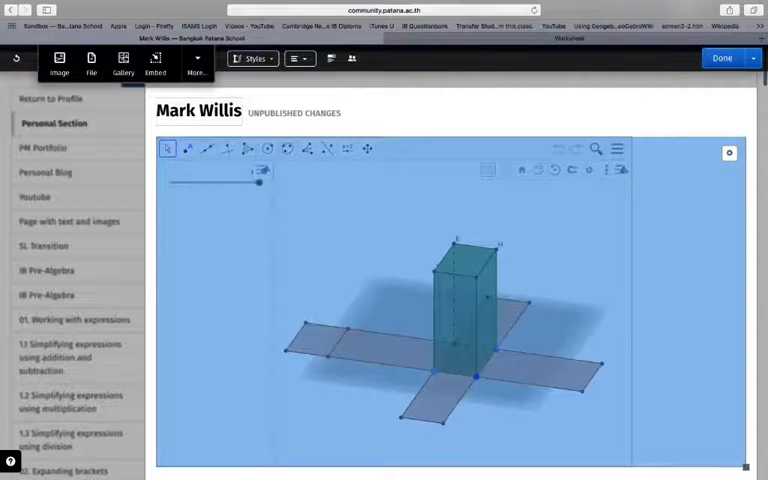
pyautogui.moveTo(331, 58)
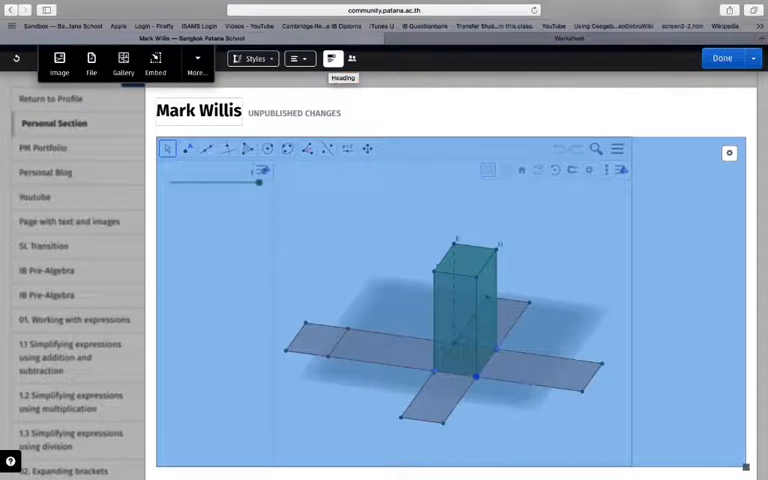
# - Add the heading 'The net of a cuboid' to the embedded applet block
pyautogui.click(331, 58)
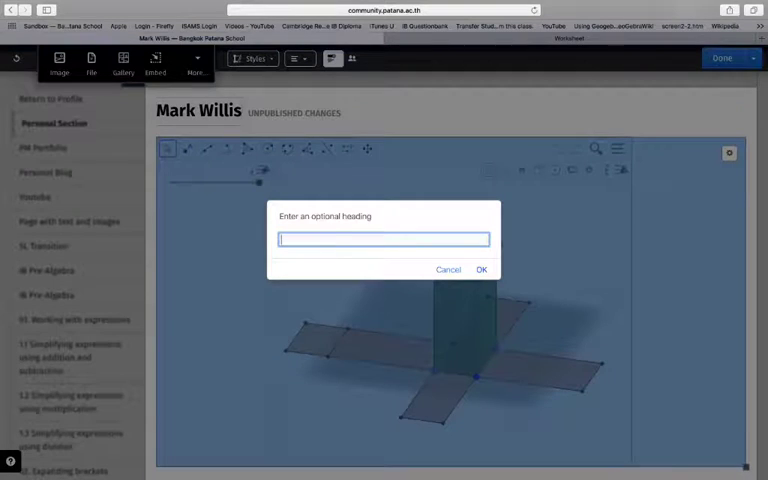
pyautogui.write('The')
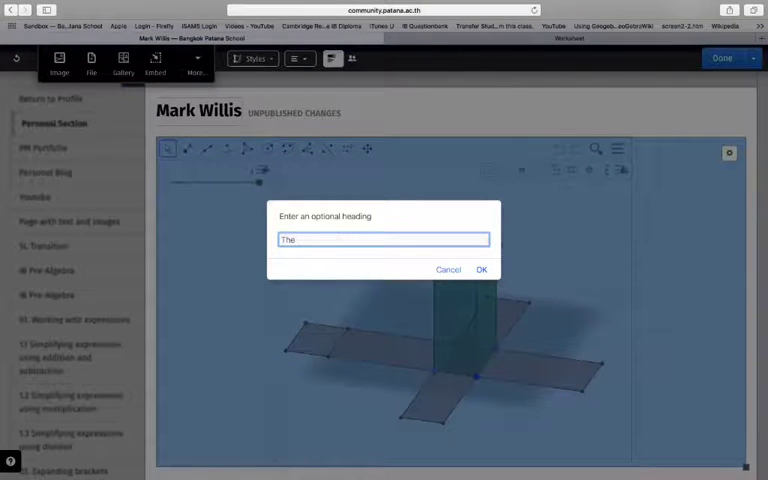
pyautogui.write('net of a cu')
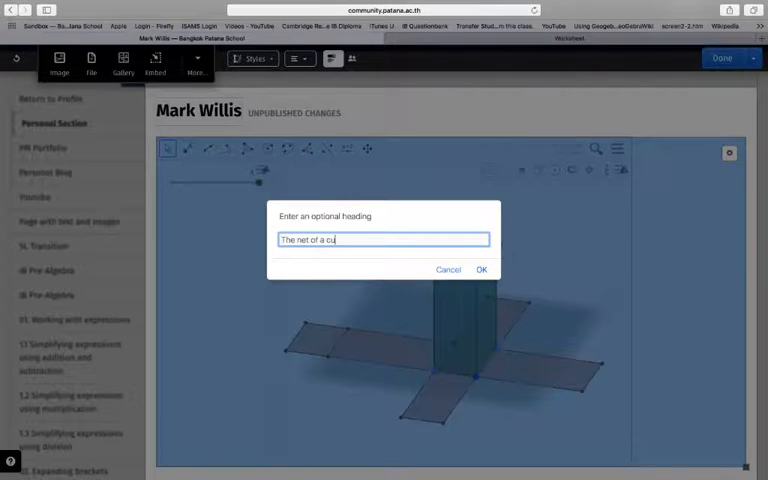
pyautogui.write('boid')
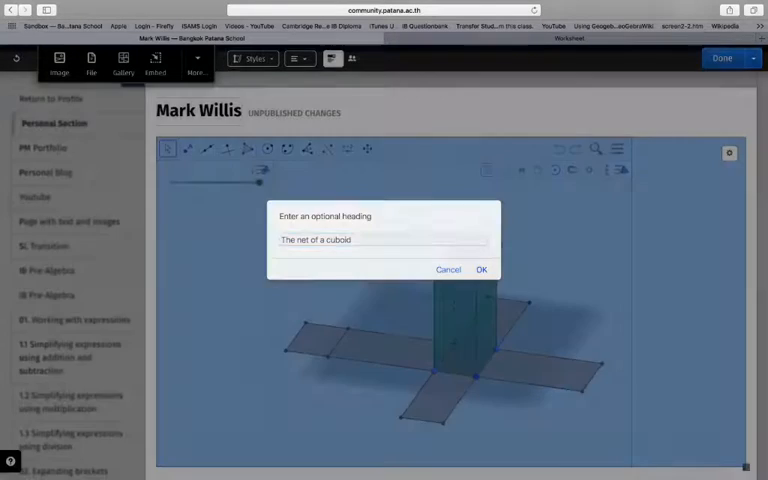
pyautogui.click(482, 269)
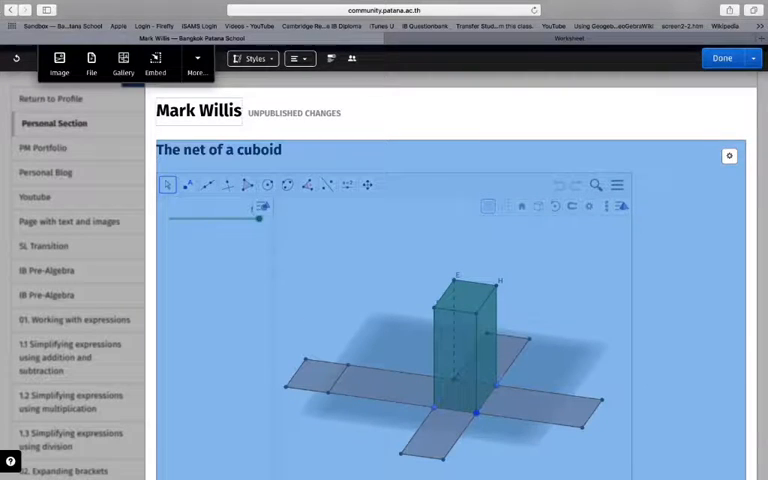
pyautogui.scroll(-3)
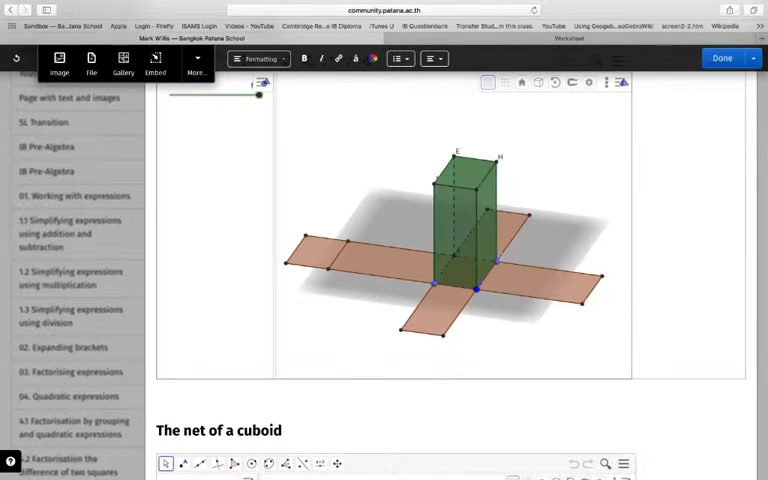
pyautogui.click(338, 58)
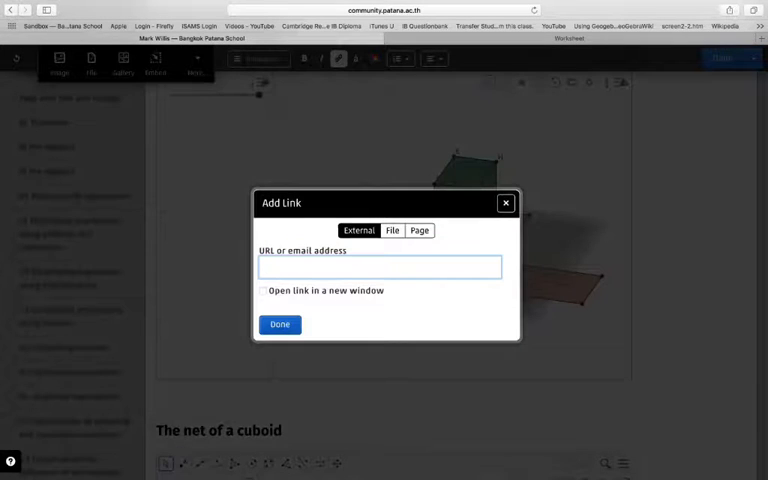
pyautogui.write('https://ggbm.at/C4Z6uvk4')
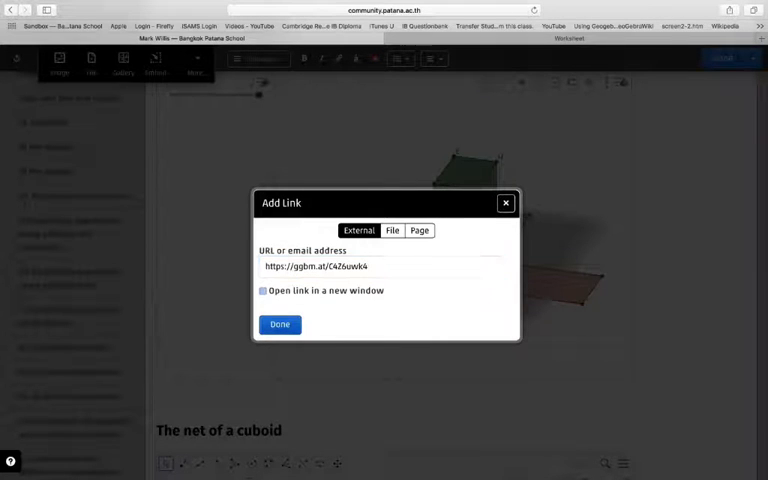
pyautogui.click(280, 324)
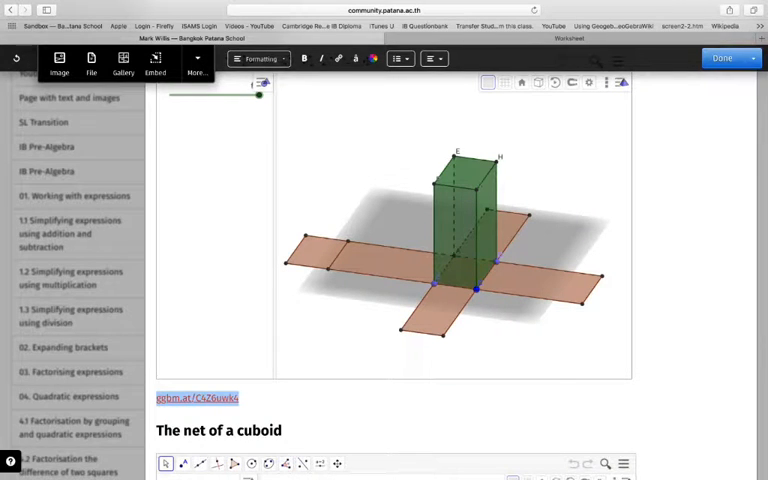
pyautogui.click(729, 59)
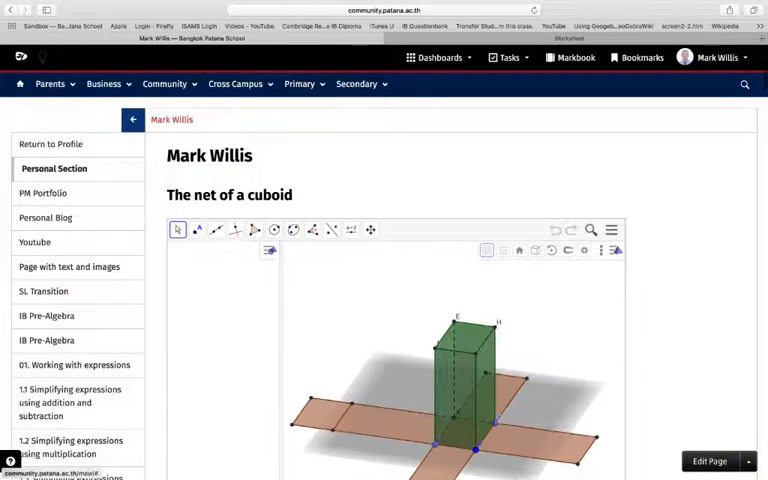
pyautogui.scroll(-3)
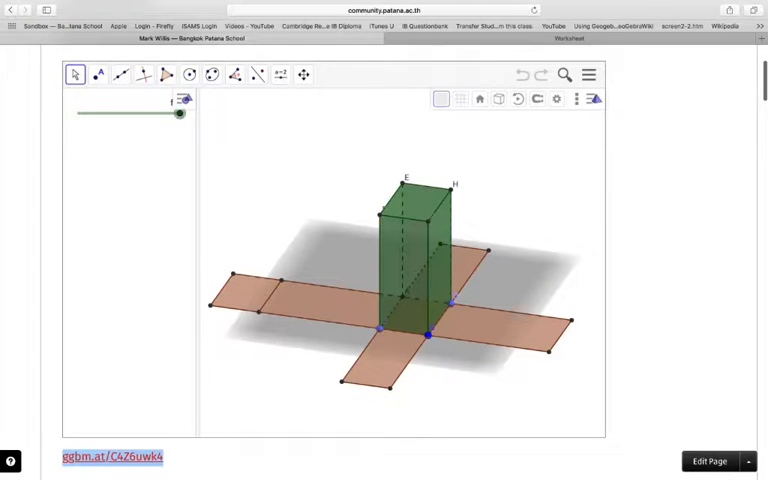
pyautogui.moveTo(179, 113); pyautogui.dragTo(127, 113)
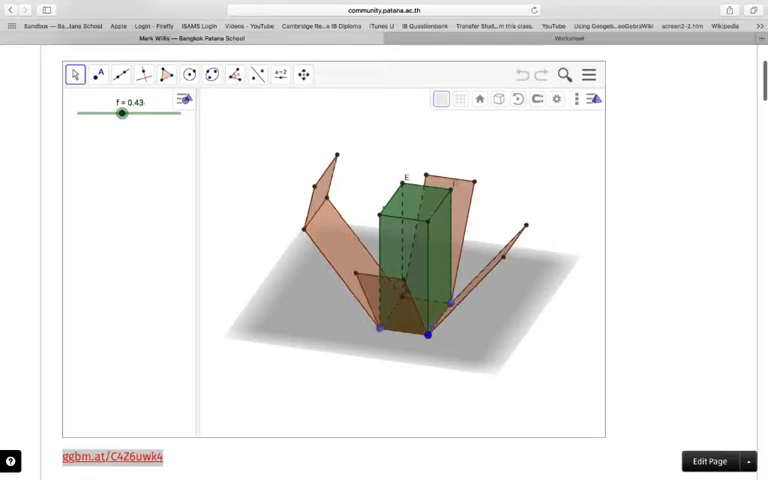
pyautogui.moveTo(124, 114); pyautogui.dragTo(178, 114)
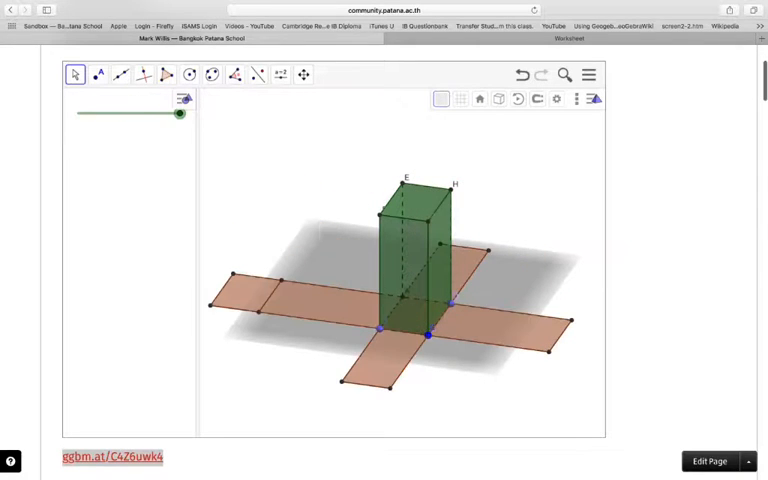
pyautogui.scroll(-3)
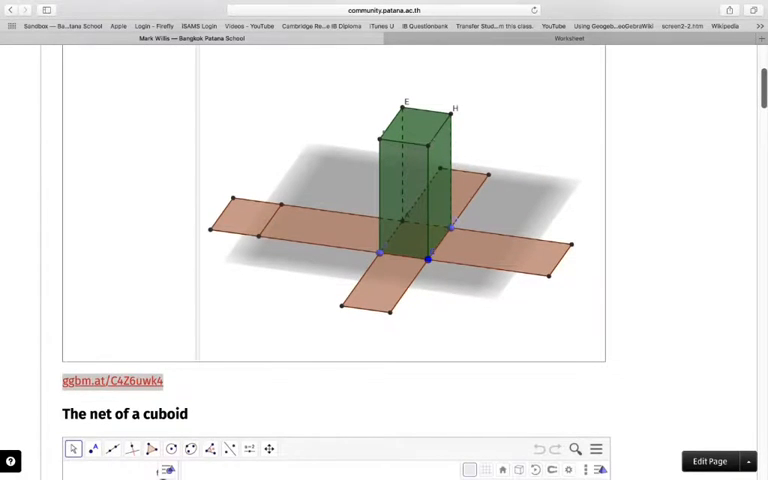